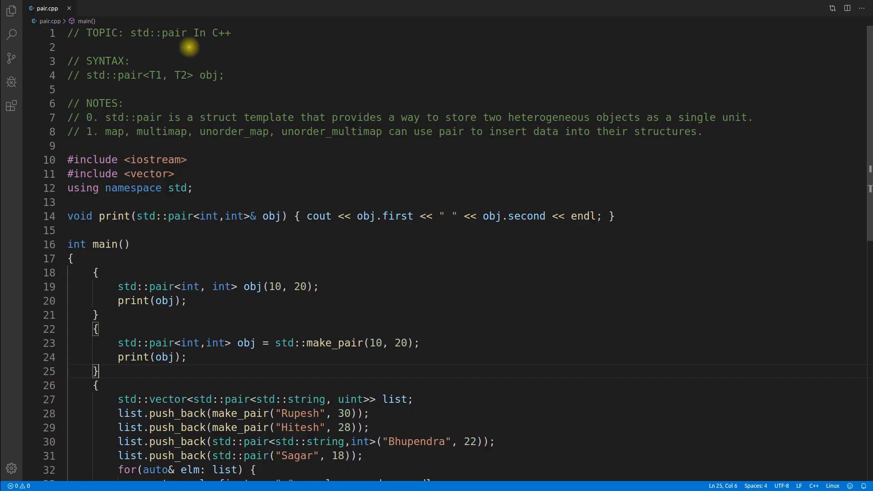
{"action": "mouse_move", "coordinate": [194, 68]}
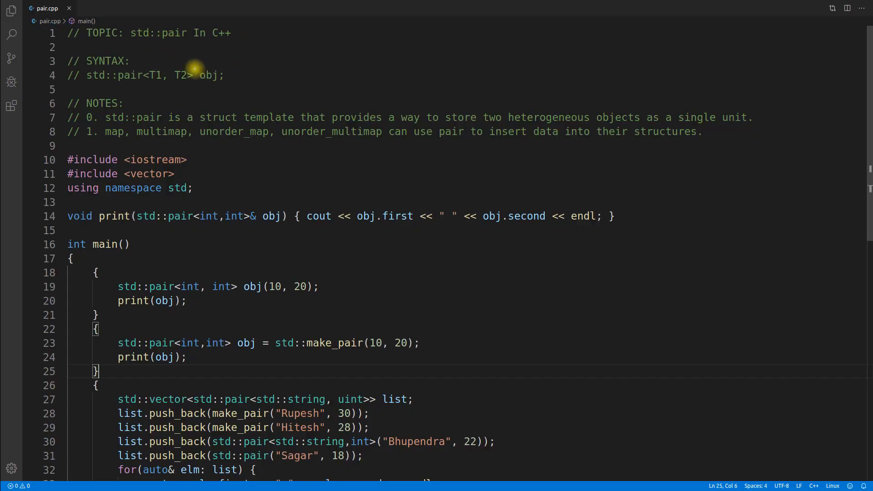
{"action": "mouse_move", "coordinate": [124, 46]}
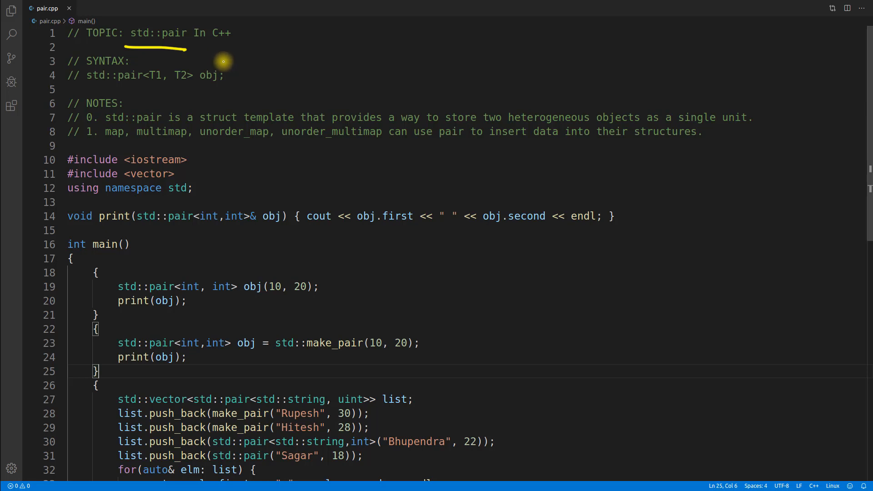
{"action": "mouse_move", "coordinate": [320, 187]}
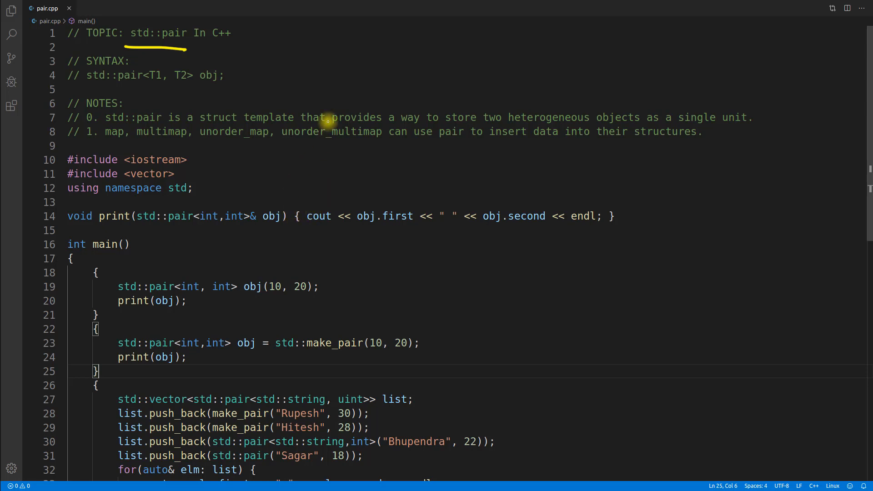
{"action": "mouse_move", "coordinate": [117, 92]}
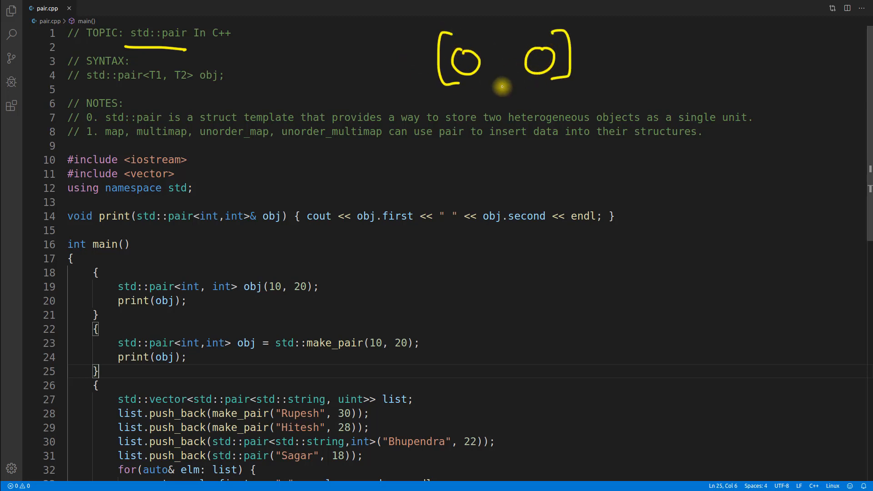
{"action": "mouse_move", "coordinate": [501, 62]}
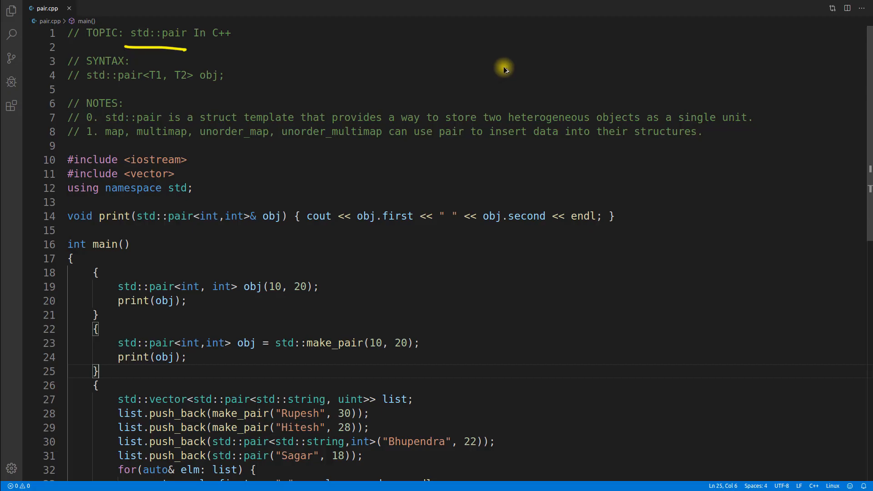
{"action": "mouse_move", "coordinate": [445, 126]}
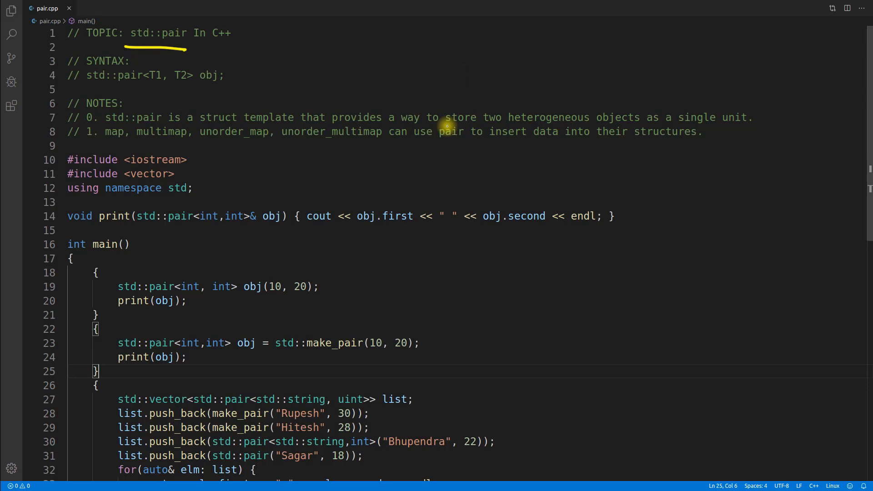
{"action": "mouse_move", "coordinate": [284, 417]}
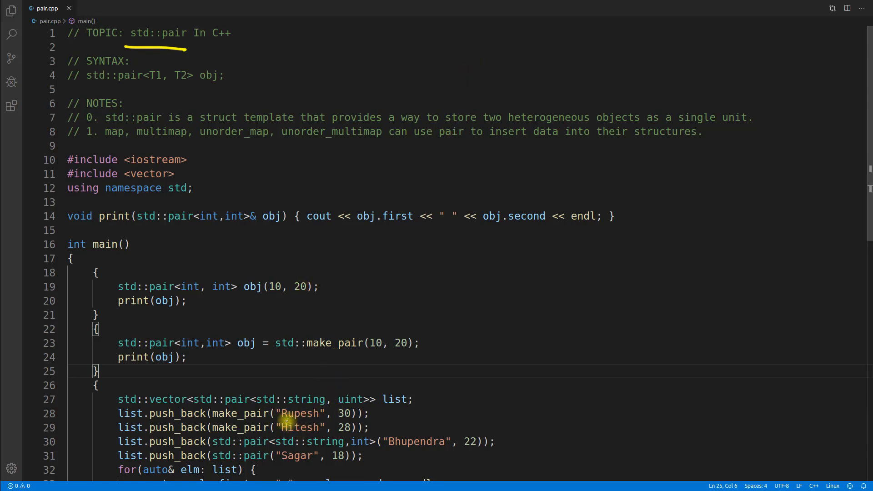
{"action": "mouse_move", "coordinate": [652, 258]}
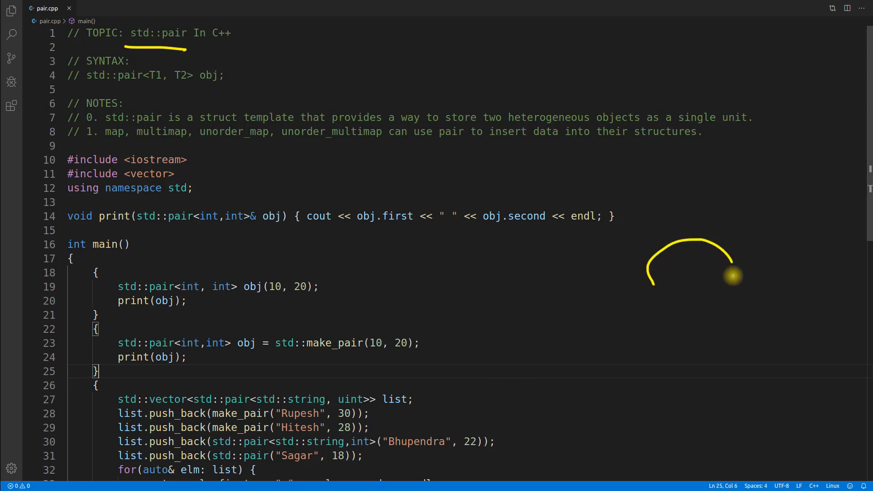
Step: Draw a yellow circle right of lines 17–21 and write 'N A' inside it
{"action": "left_click_drag", "start_coordinate": [733, 276], "coordinate": [671, 266]}
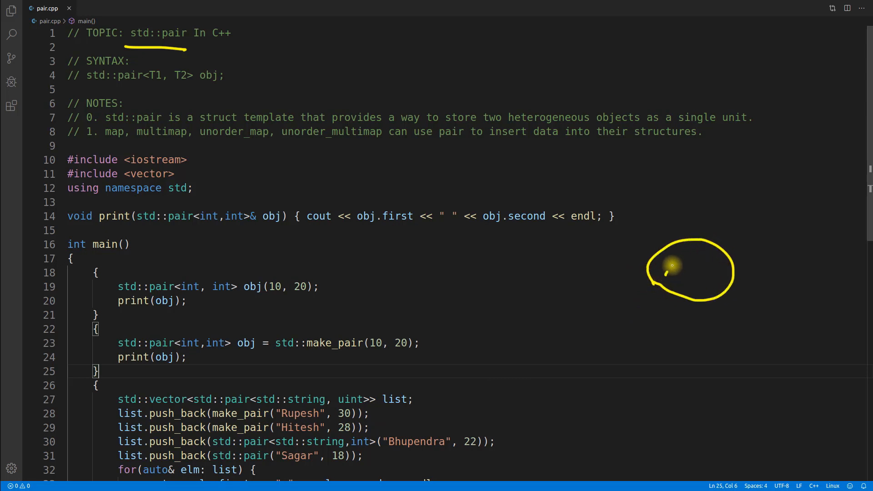
{"action": "left_click_drag", "start_coordinate": [662, 278], "coordinate": [718, 267]}
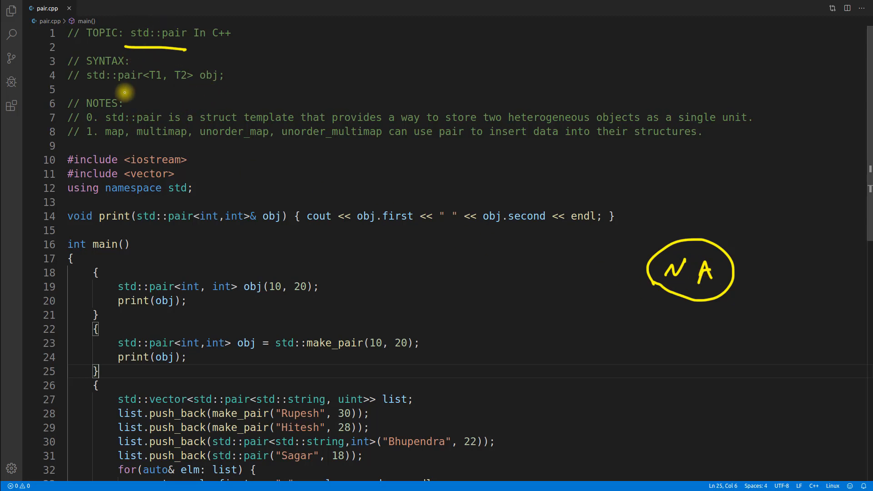
Step: Underline the line 4 syntax comment, draw arrows into the N A circle and a double-headed arrow below
{"action": "left_click_drag", "start_coordinate": [72, 88], "coordinate": [217, 86]}
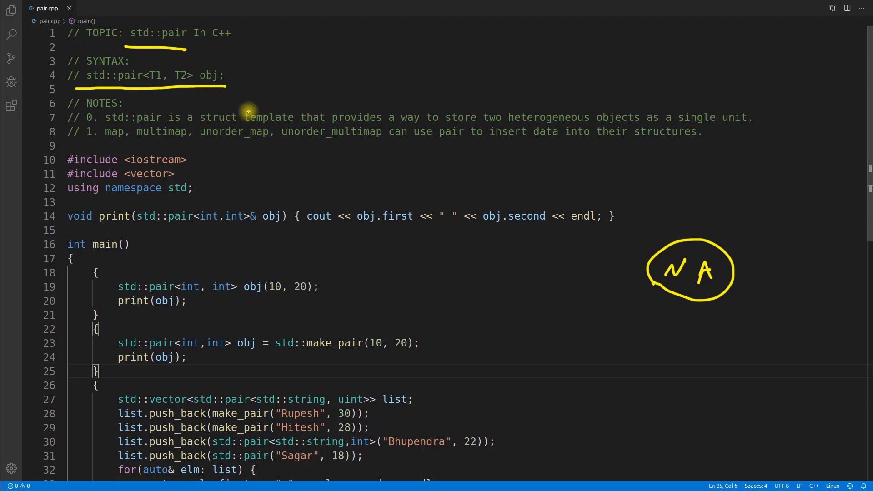
{"action": "mouse_move", "coordinate": [156, 75]}
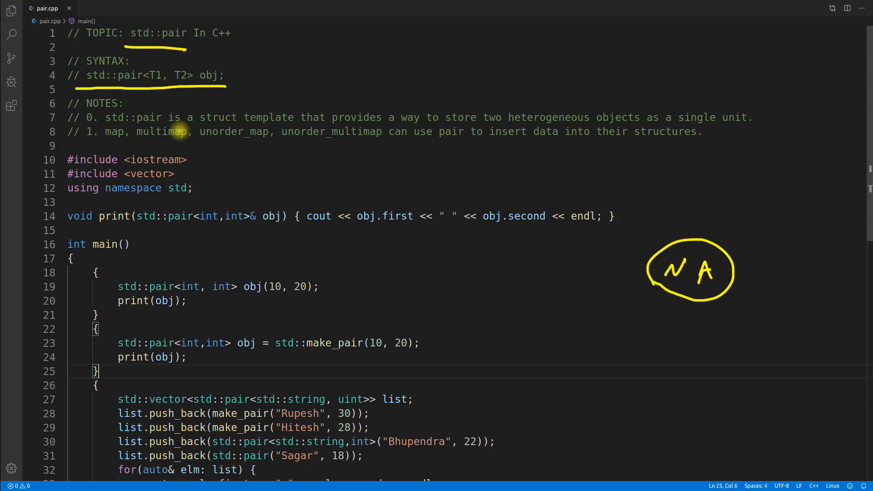
{"action": "mouse_move", "coordinate": [424, 129]}
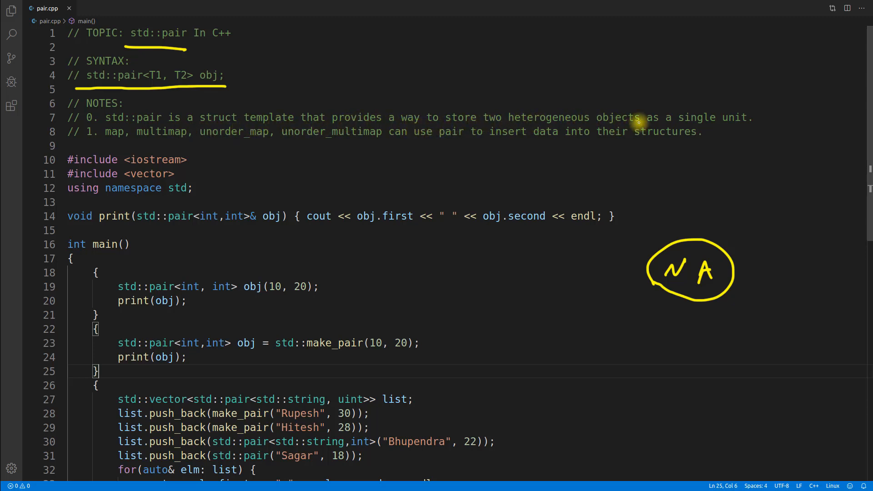
{"action": "mouse_move", "coordinate": [717, 196]}
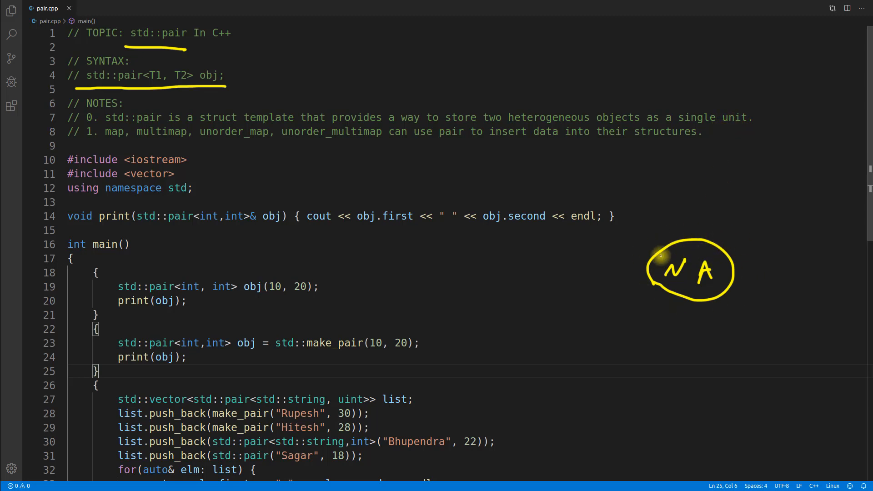
{"action": "left_click_drag", "start_coordinate": [665, 262], "coordinate": [659, 217]}
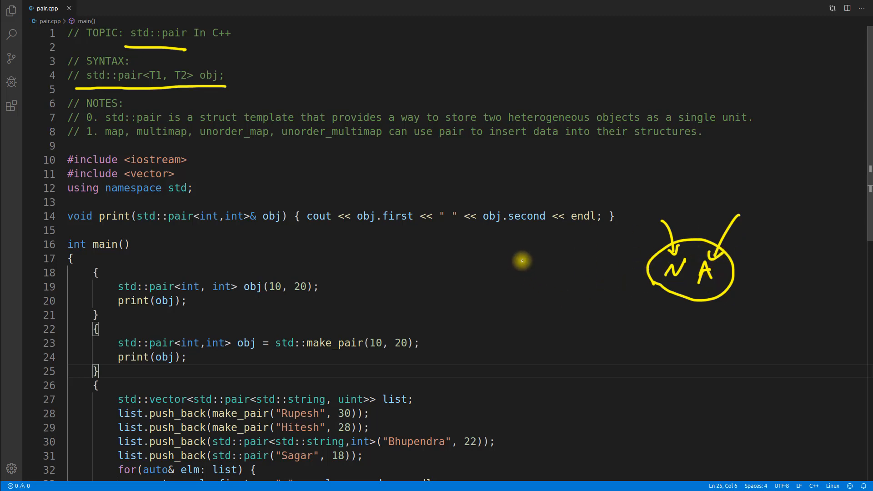
{"action": "mouse_move", "coordinate": [573, 324]}
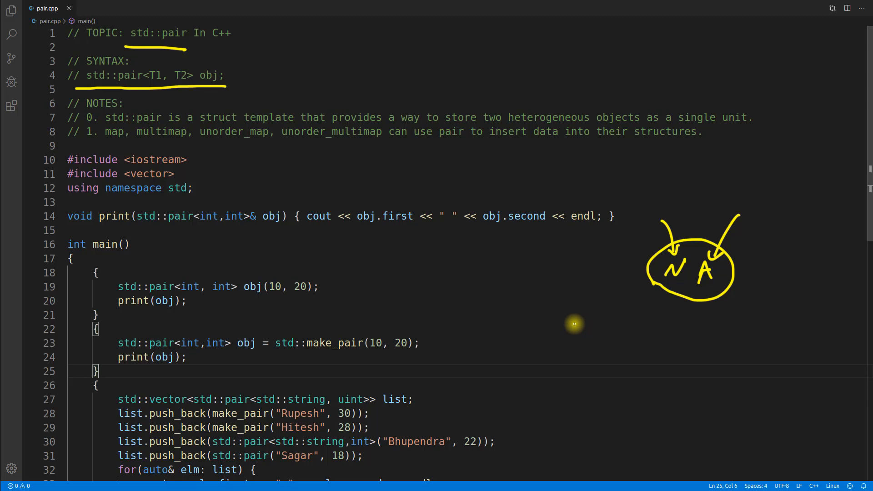
{"action": "mouse_move", "coordinate": [608, 340]}
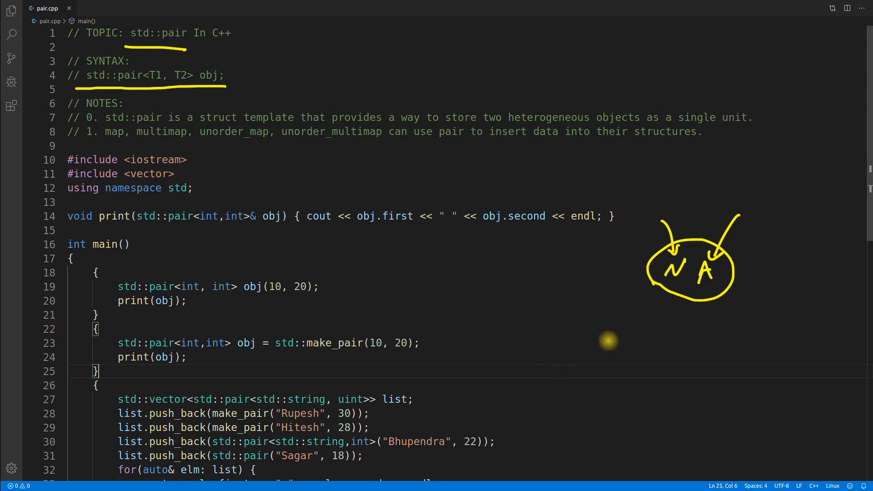
{"action": "mouse_move", "coordinate": [572, 340]}
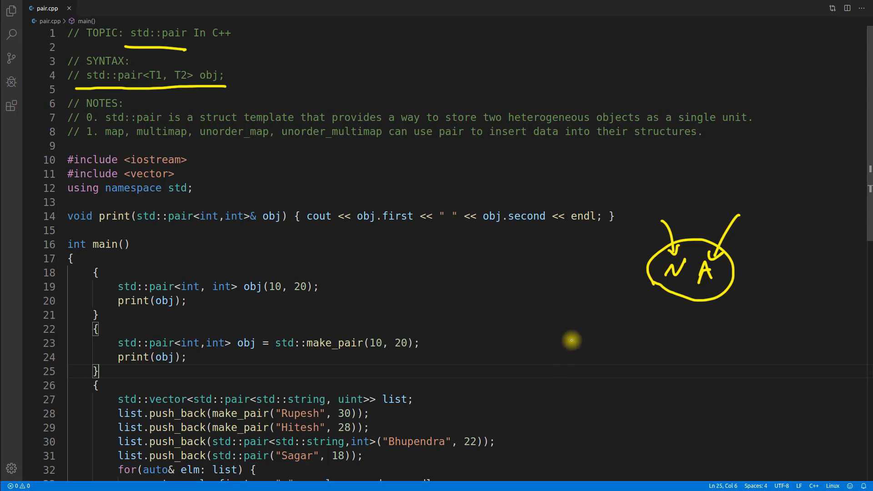
{"action": "mouse_move", "coordinate": [526, 292]}
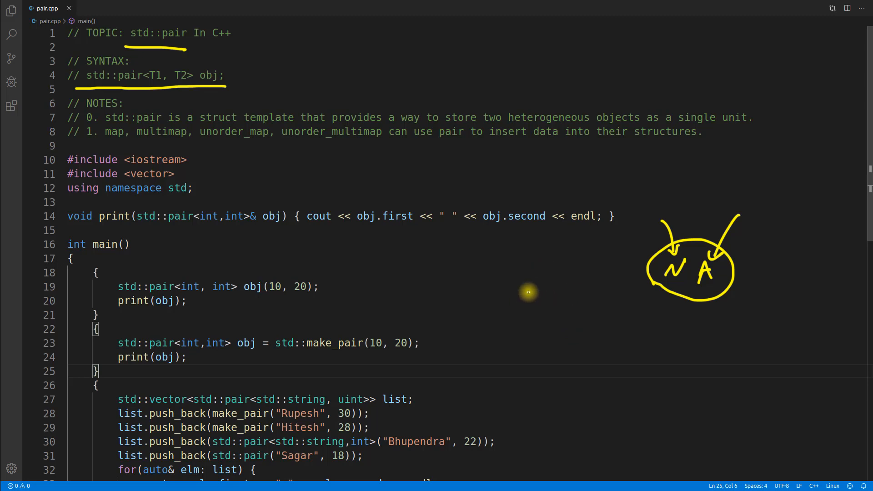
{"action": "mouse_move", "coordinate": [639, 308]}
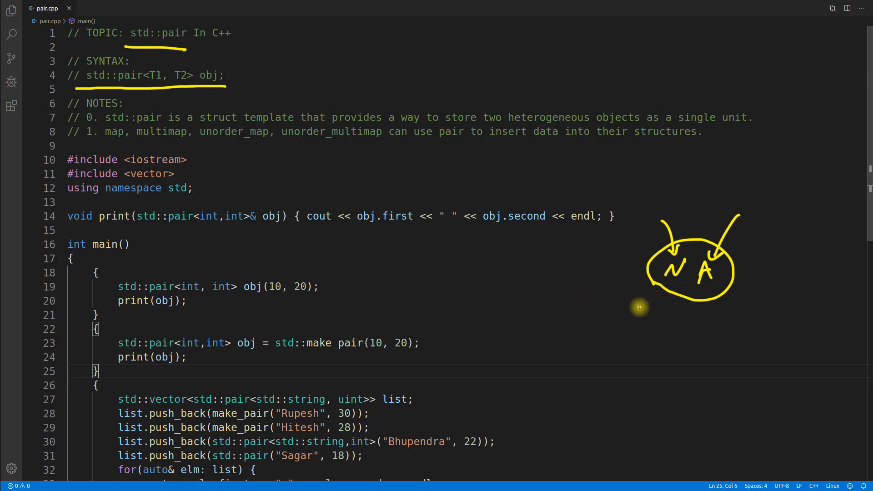
{"action": "left_click_drag", "start_coordinate": [635, 311], "coordinate": [757, 307]}
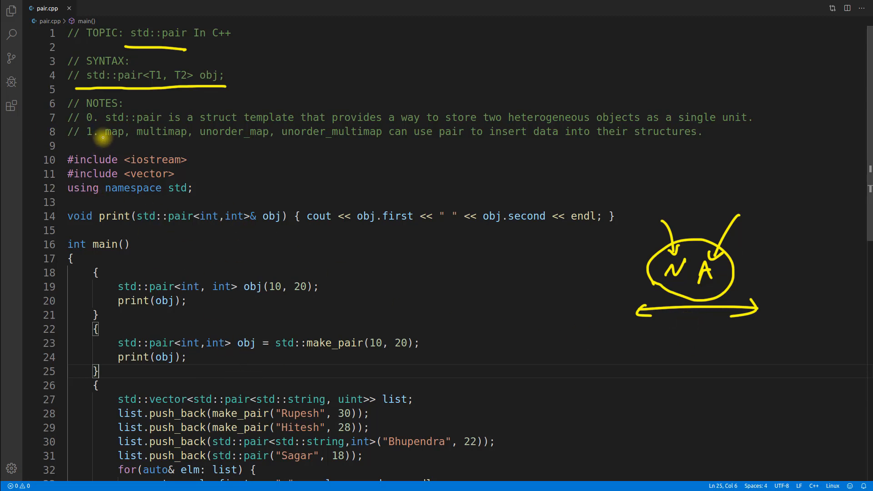
Step: Underline map, multimap, unordered_map and unordered_multimap in the line 8 note
{"action": "left_click_drag", "start_coordinate": [94, 146], "coordinate": [259, 148]}
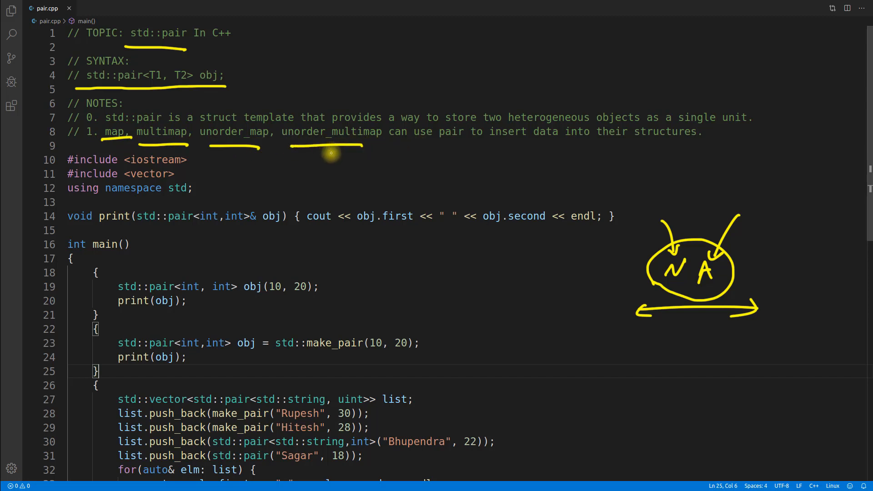
{"action": "mouse_move", "coordinate": [652, 141]}
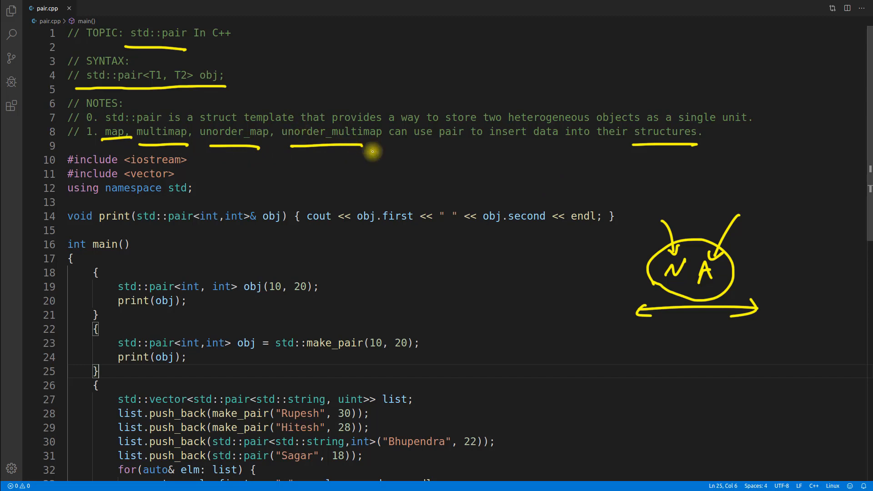
{"action": "mouse_move", "coordinate": [399, 234]}
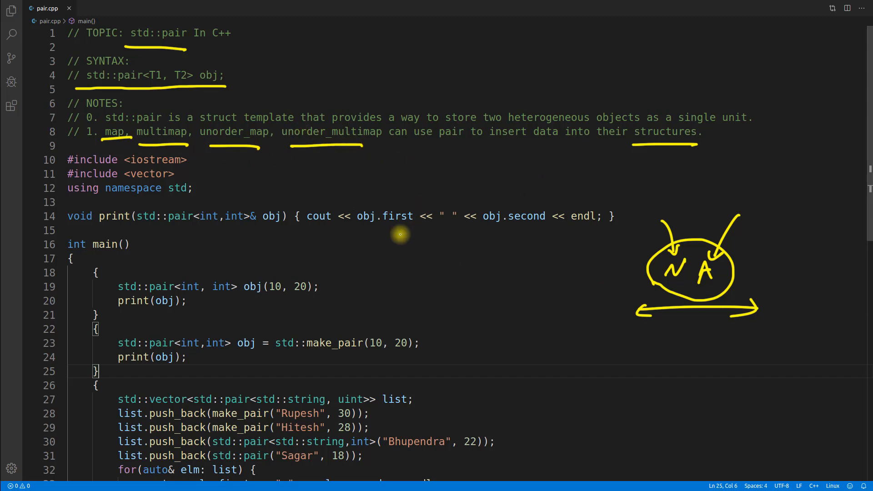
{"action": "mouse_move", "coordinate": [706, 343]}
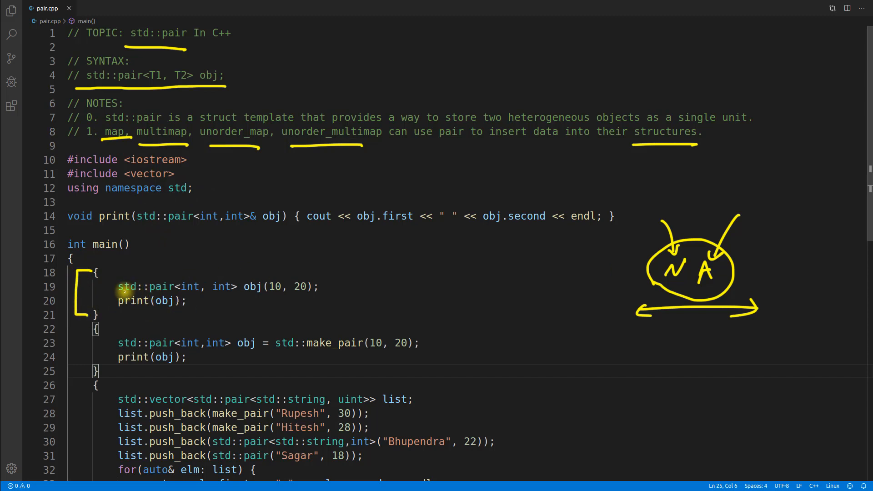
{"action": "mouse_move", "coordinate": [270, 294]}
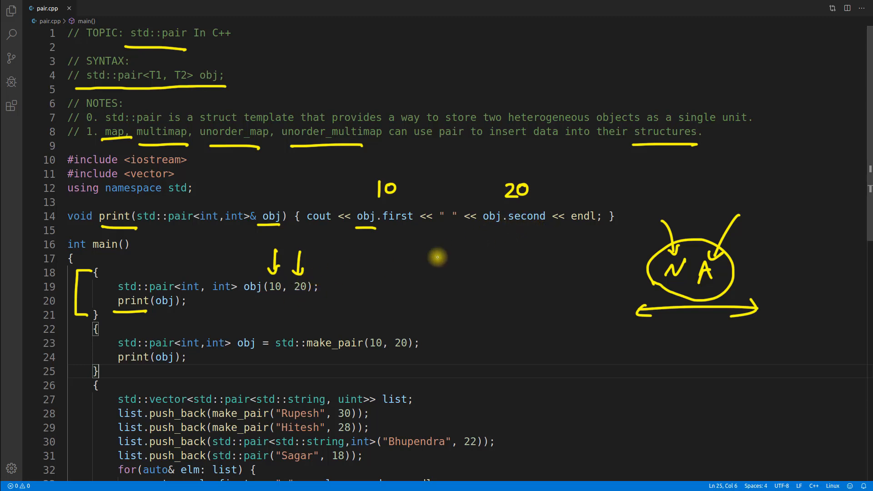
{"action": "mouse_move", "coordinate": [303, 295]}
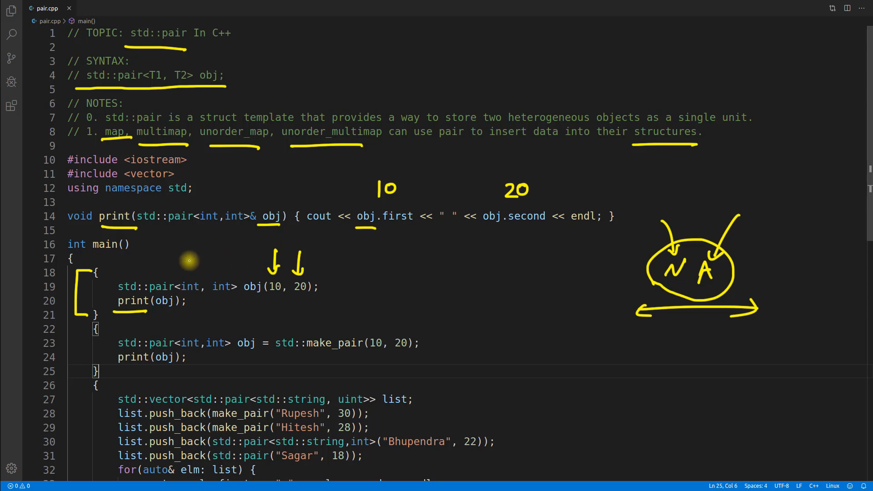
Step: Draw arrows over the pair's two type arguments and sketch the pair as two values in a box
{"action": "left_click_drag", "start_coordinate": [189, 273], "coordinate": [223, 250]}
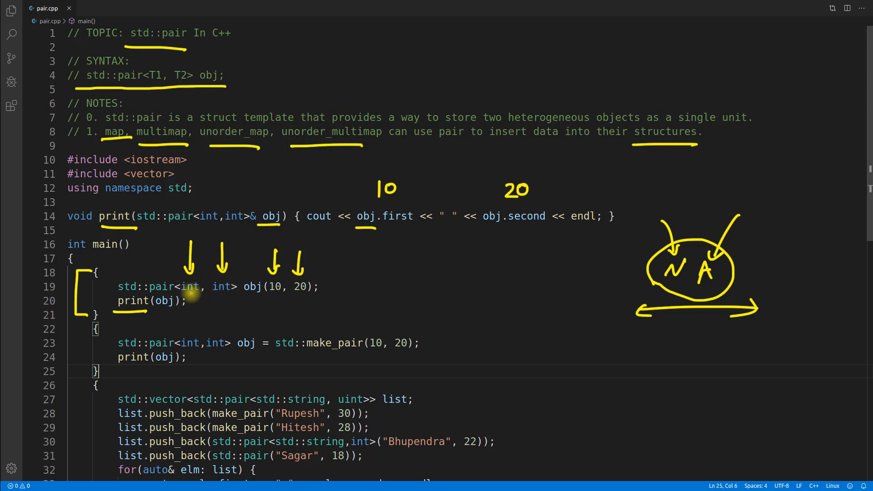
{"action": "mouse_move", "coordinate": [441, 276]}
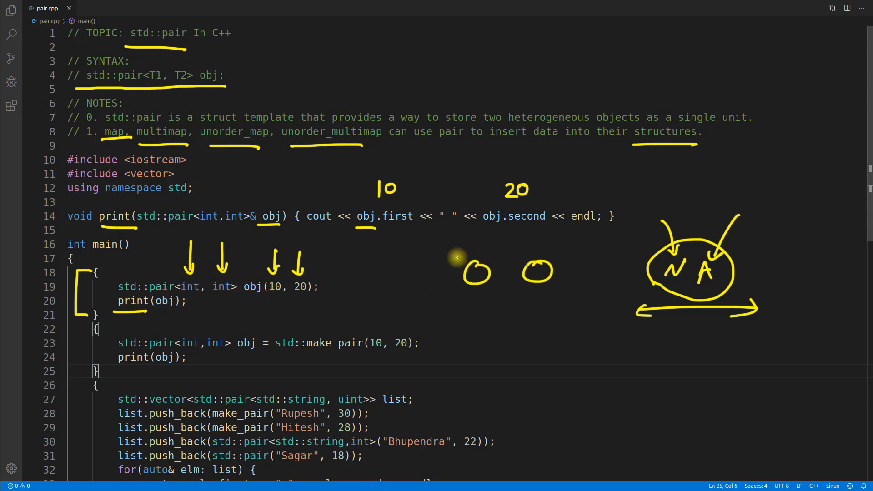
{"action": "left_click_drag", "start_coordinate": [440, 256], "coordinate": [563, 301]}
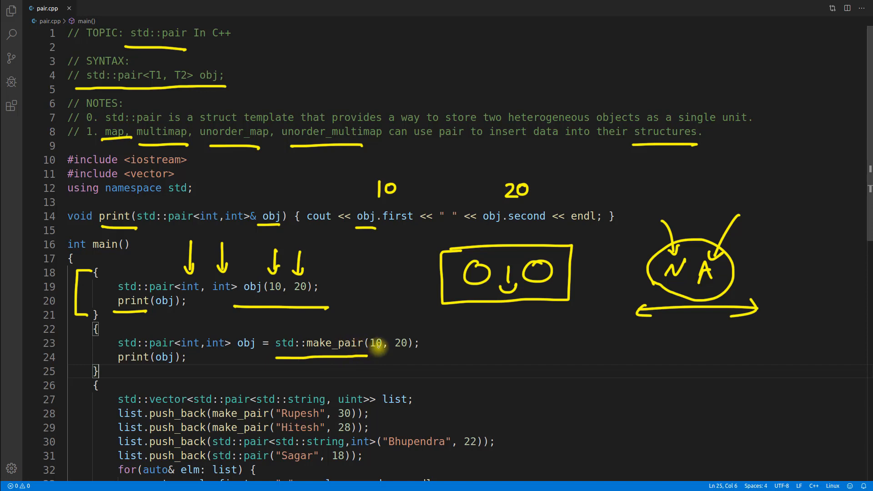
{"action": "mouse_move", "coordinate": [338, 357]}
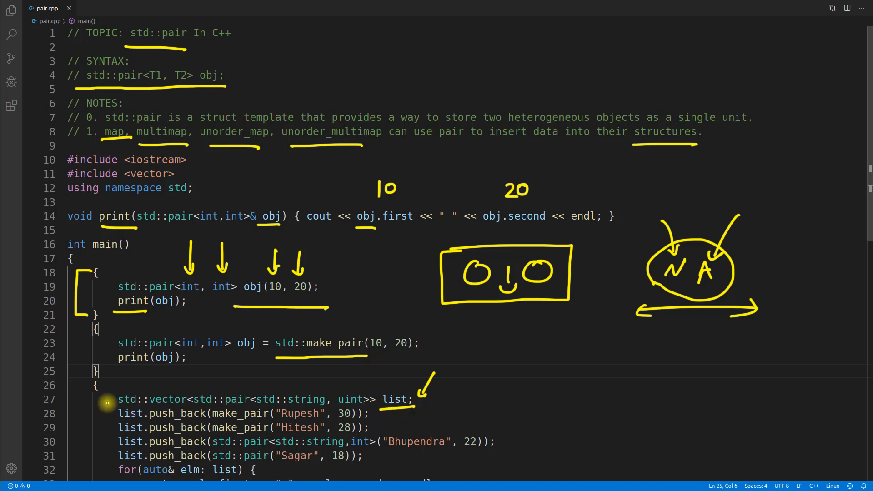
{"action": "mouse_move", "coordinate": [273, 386]}
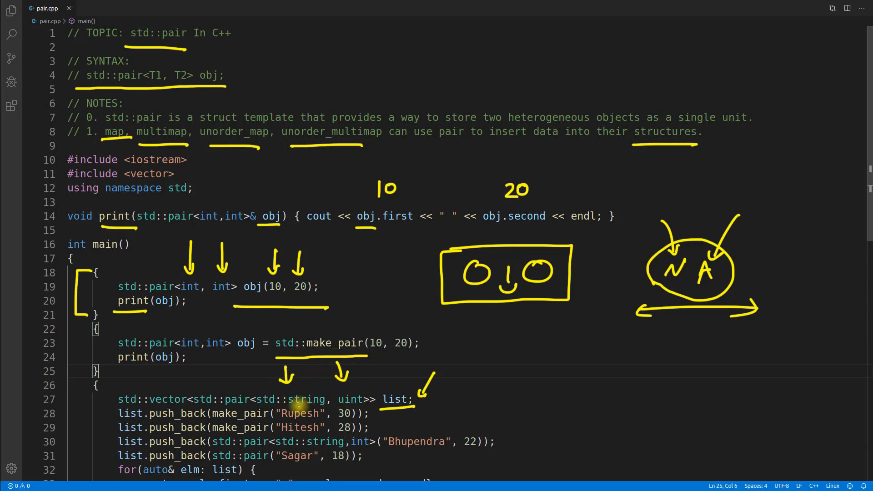
{"action": "mouse_move", "coordinate": [350, 399]}
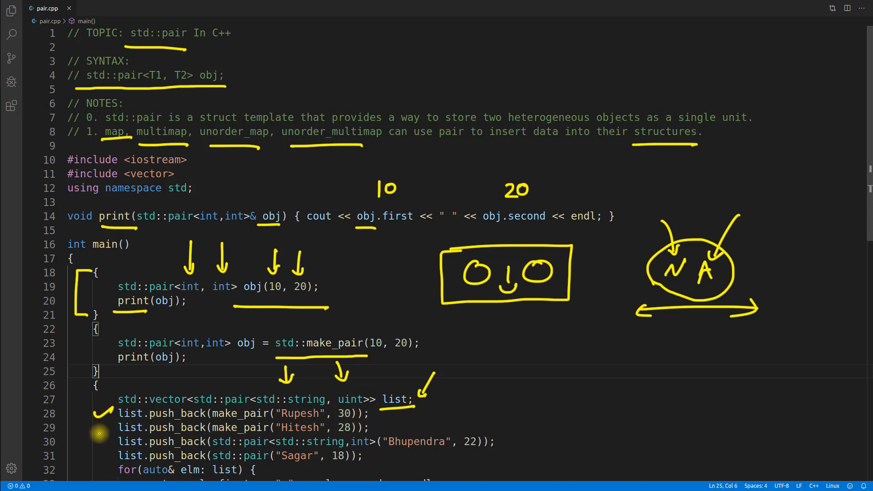
Step: Draw check marks beside the push_back lines that add pairs to the list
{"action": "left_click_drag", "start_coordinate": [111, 429], "coordinate": [273, 457]}
{"action": "type", "text": "g++ -std=c++17 pair.cpp"}
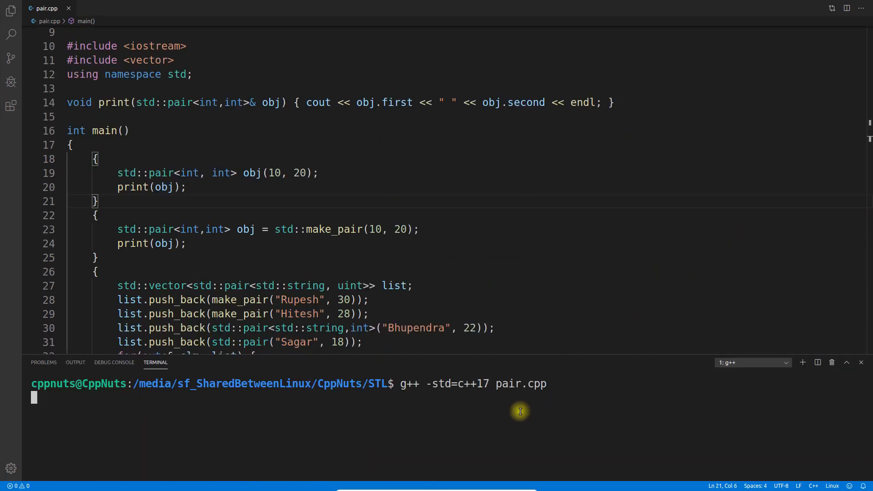
Step: Run ./a.out in the terminal and scroll the editor to show the rest of main
{"action": "type", "text": "./a.out"}
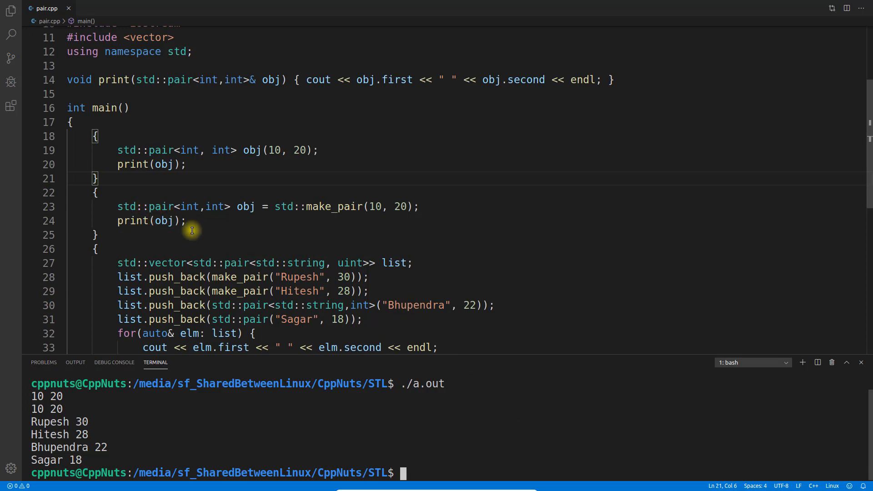
{"action": "mouse_move", "coordinate": [426, 209]}
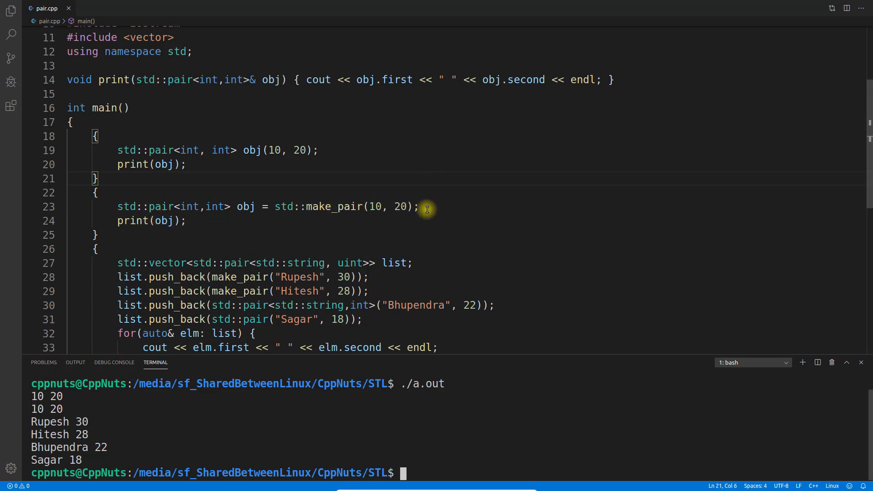
{"action": "scroll", "scroll_direction": "down", "scroll_amount": 3}
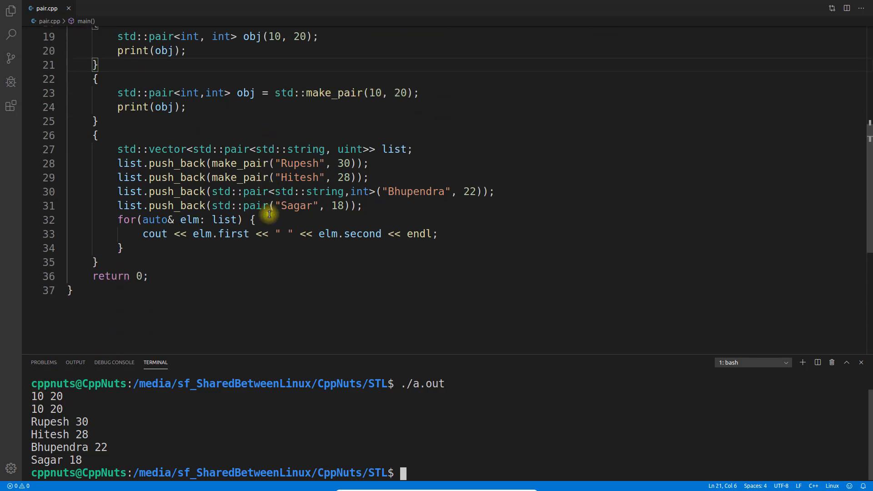
{"action": "double_click", "coordinate": [166, 149]}
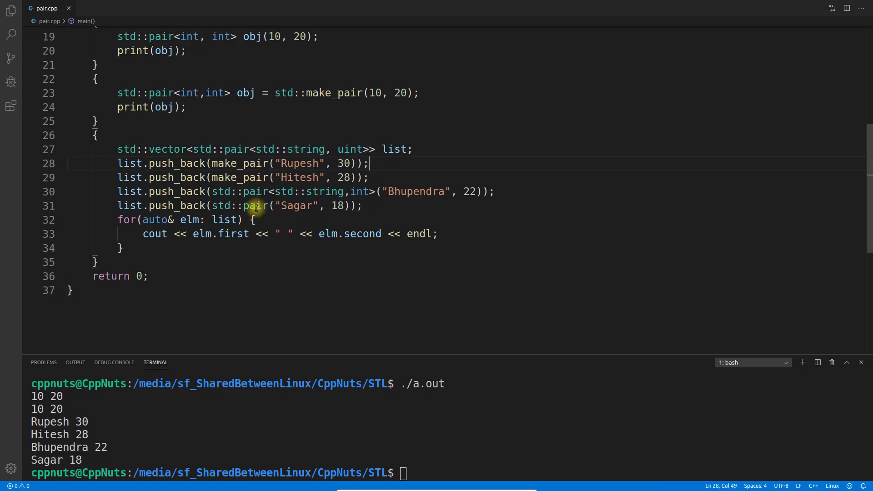
{"action": "double_click", "coordinate": [394, 149]}
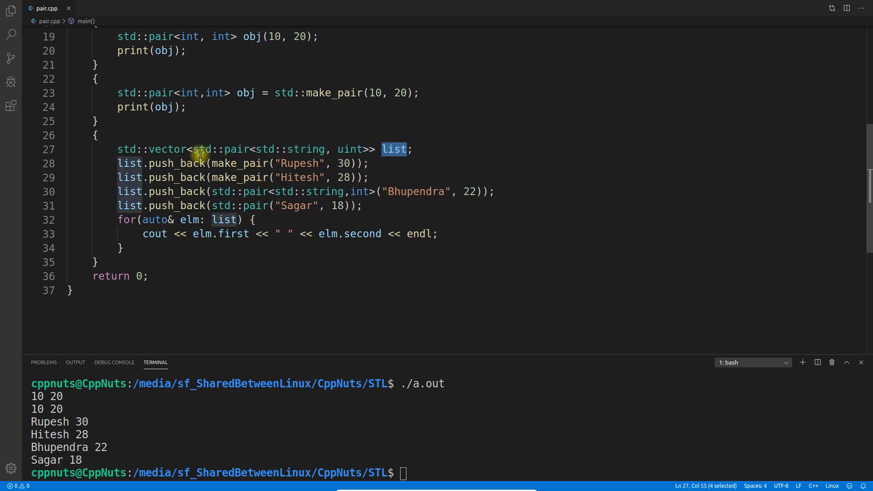
{"action": "double_click", "coordinate": [238, 163]}
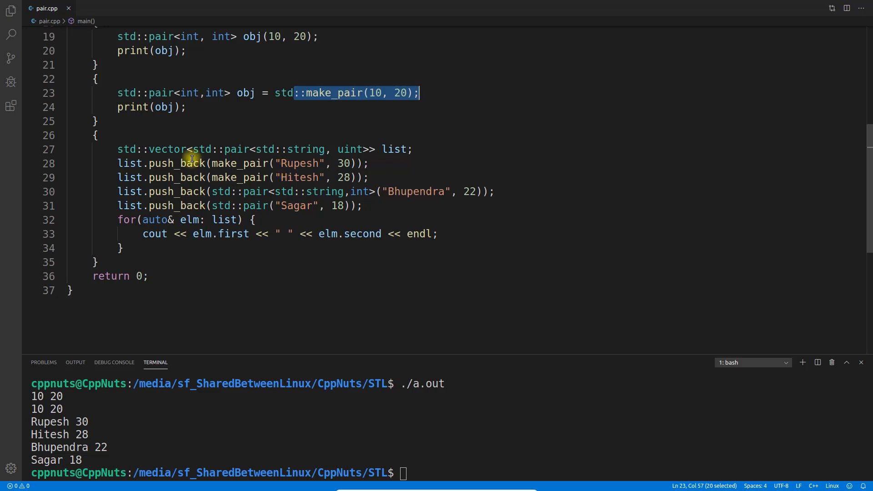
{"action": "double_click", "coordinate": [167, 149]}
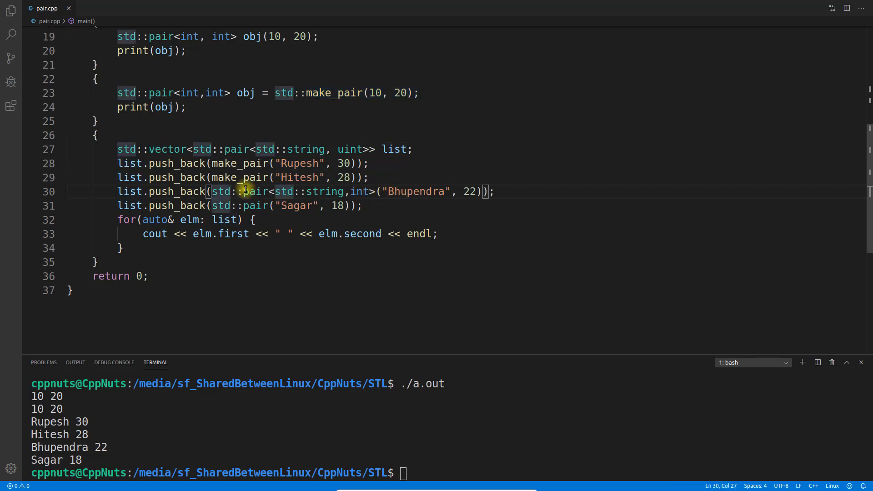
{"action": "double_click", "coordinate": [255, 190]}
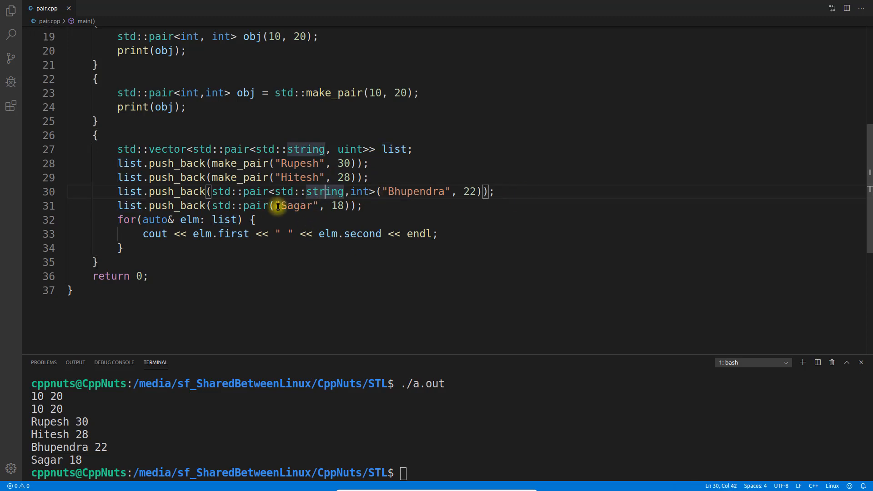
{"action": "left_click", "coordinate": [236, 205]}
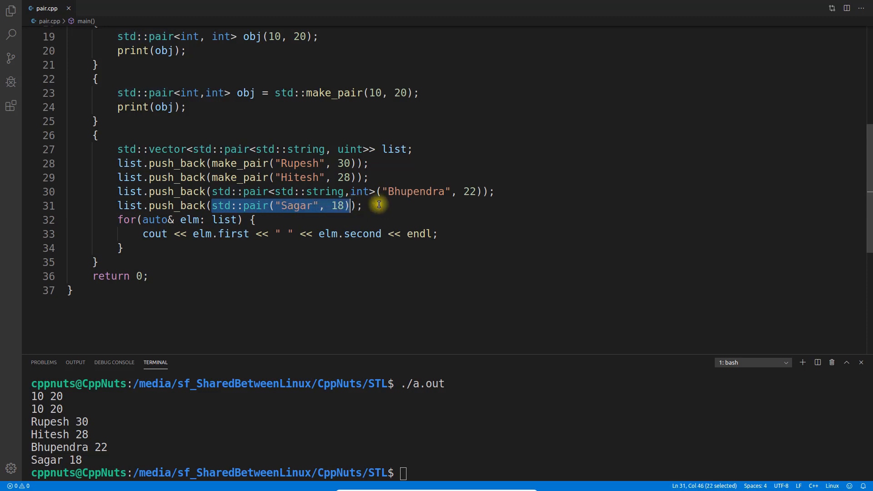
{"action": "double_click", "coordinate": [223, 219]}
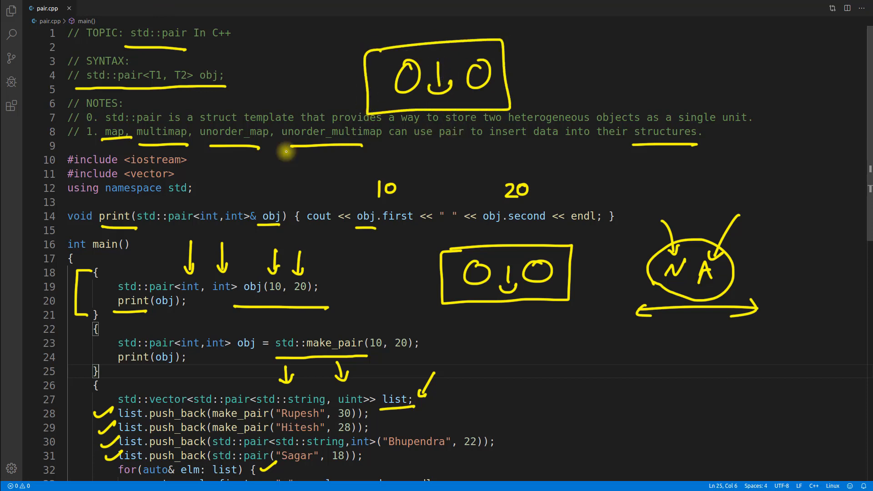
{"action": "mouse_move", "coordinate": [526, 118]}
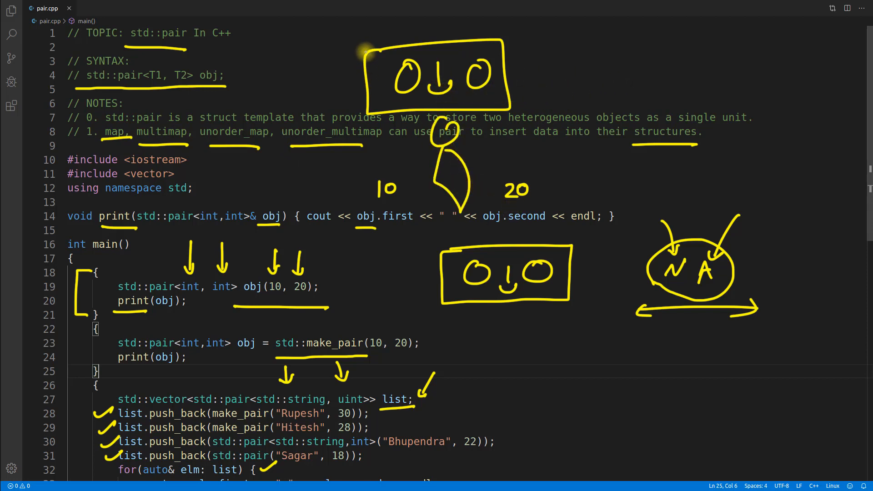
Step: Draw a yellow stroke from the top boxed pair sketch down toward the 10 and 20 labels
{"action": "left_click_drag", "start_coordinate": [364, 53], "coordinate": [478, 149]}
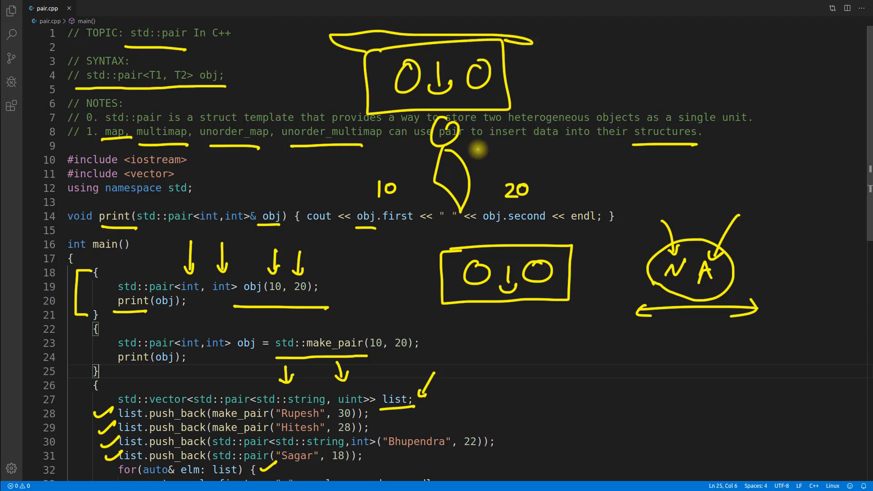